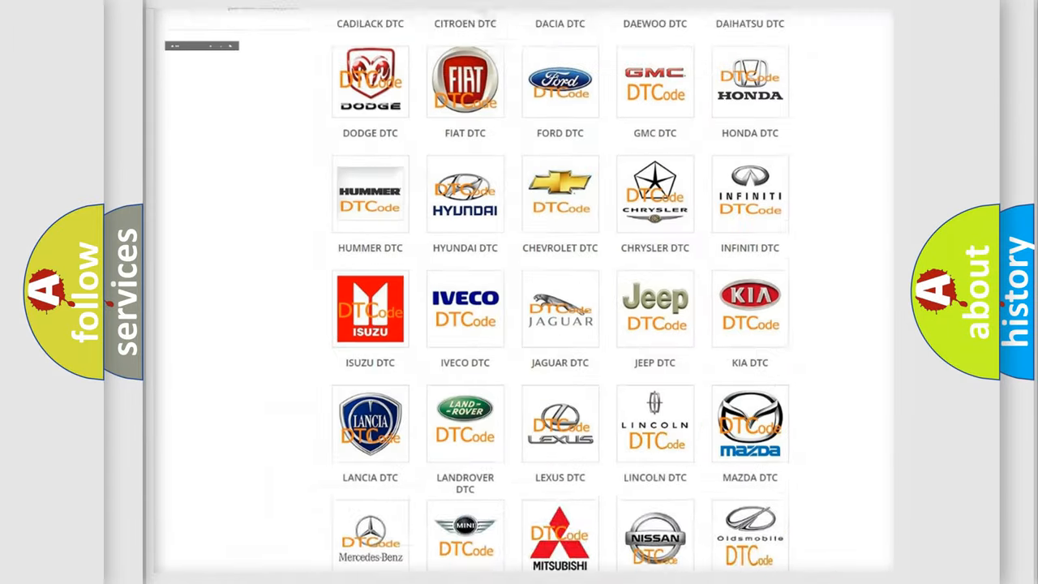
# Open the Dodge DTC page via its logo and scroll through the grid of diagnostic codes
pyautogui.scroll(3)
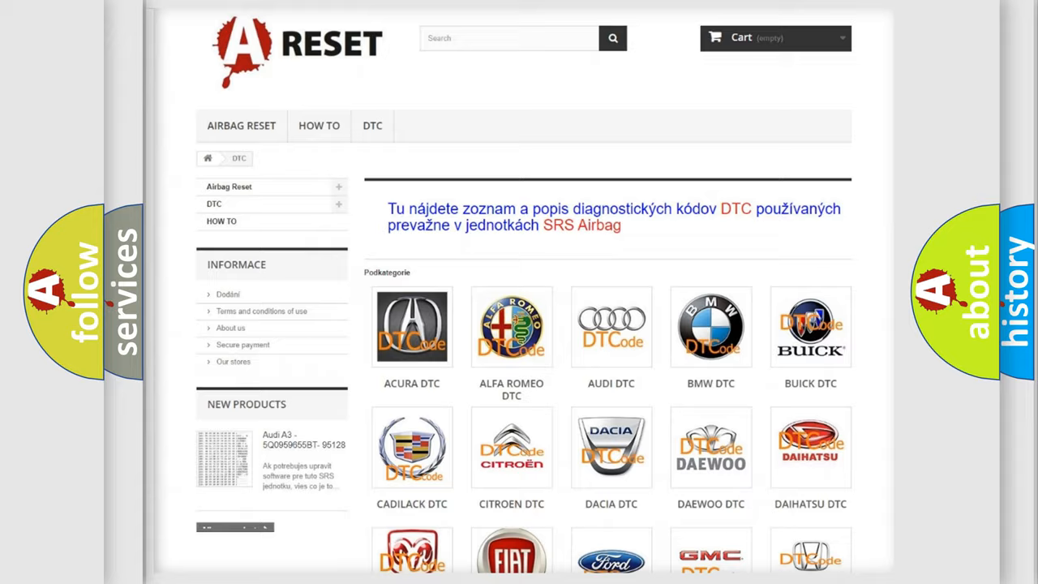
pyautogui.scroll(-3)
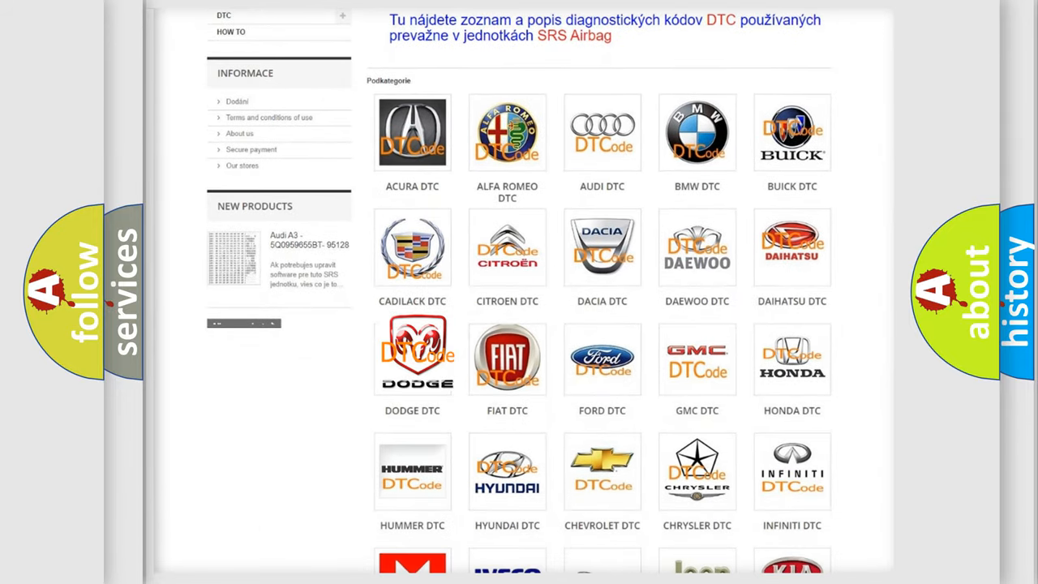
pyautogui.click(412, 357)
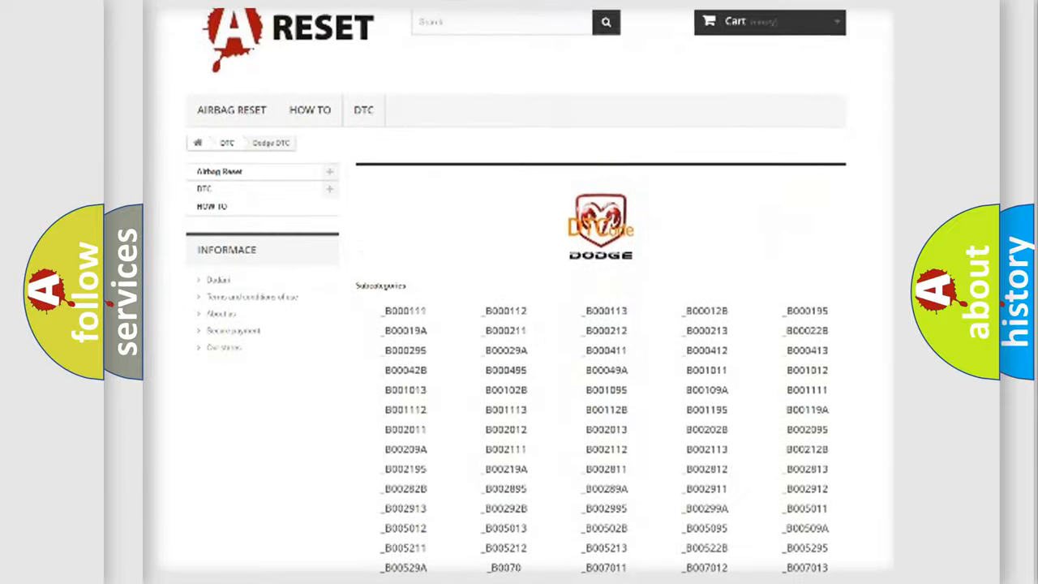
pyautogui.scroll(-3)
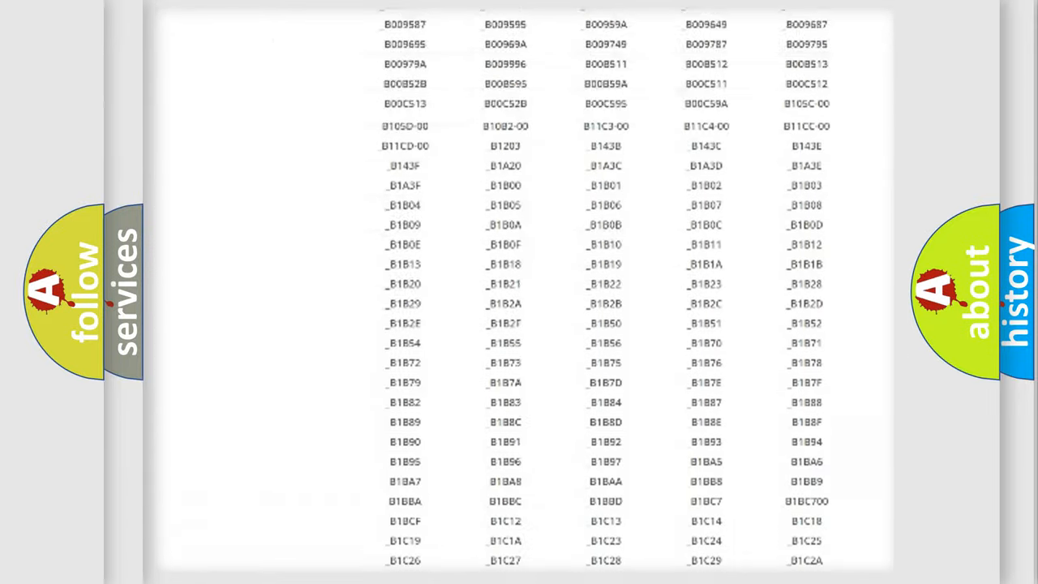
pyautogui.scroll(3)
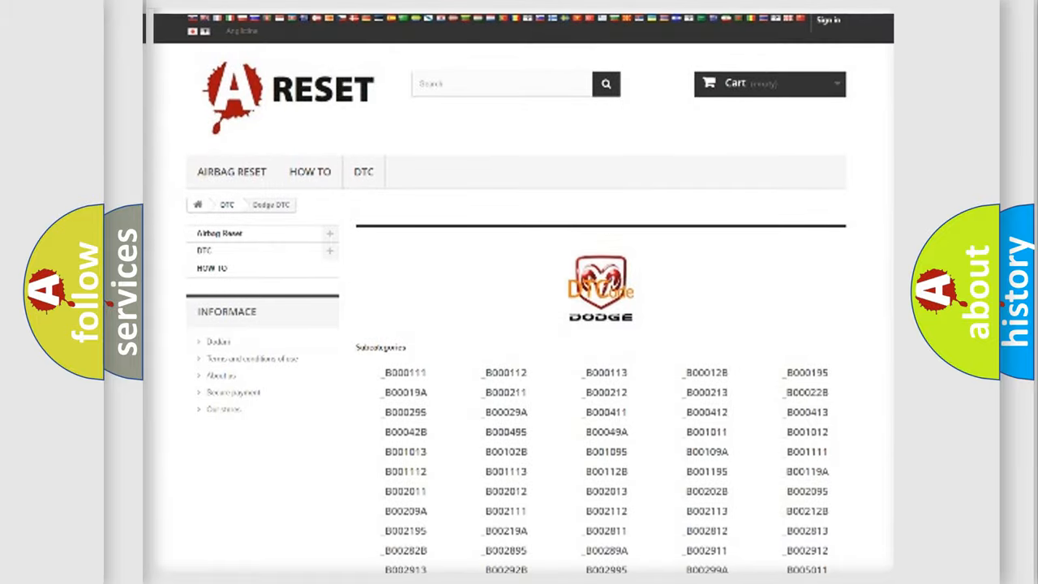